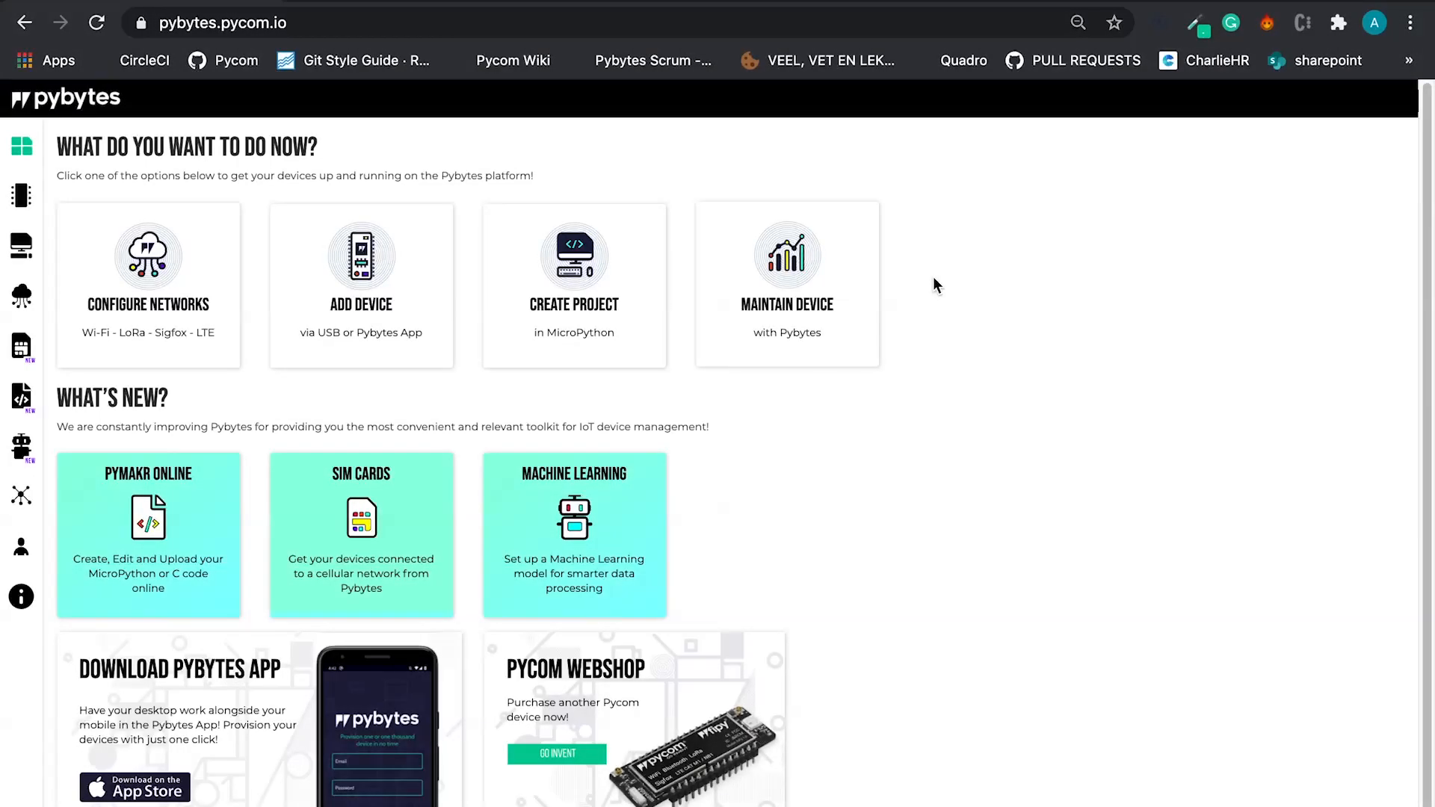
mouse_move(244, 331)
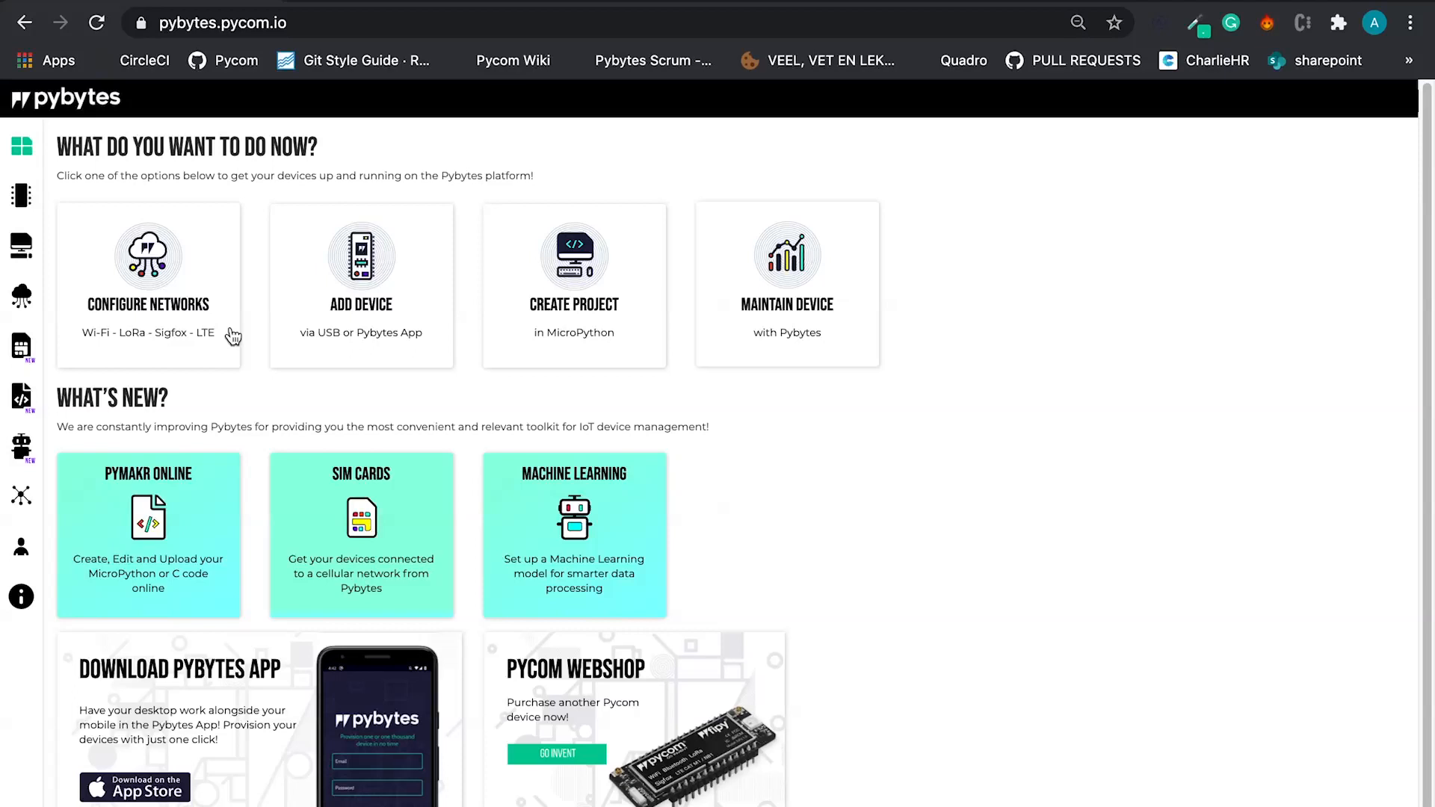
mouse_move(20, 295)
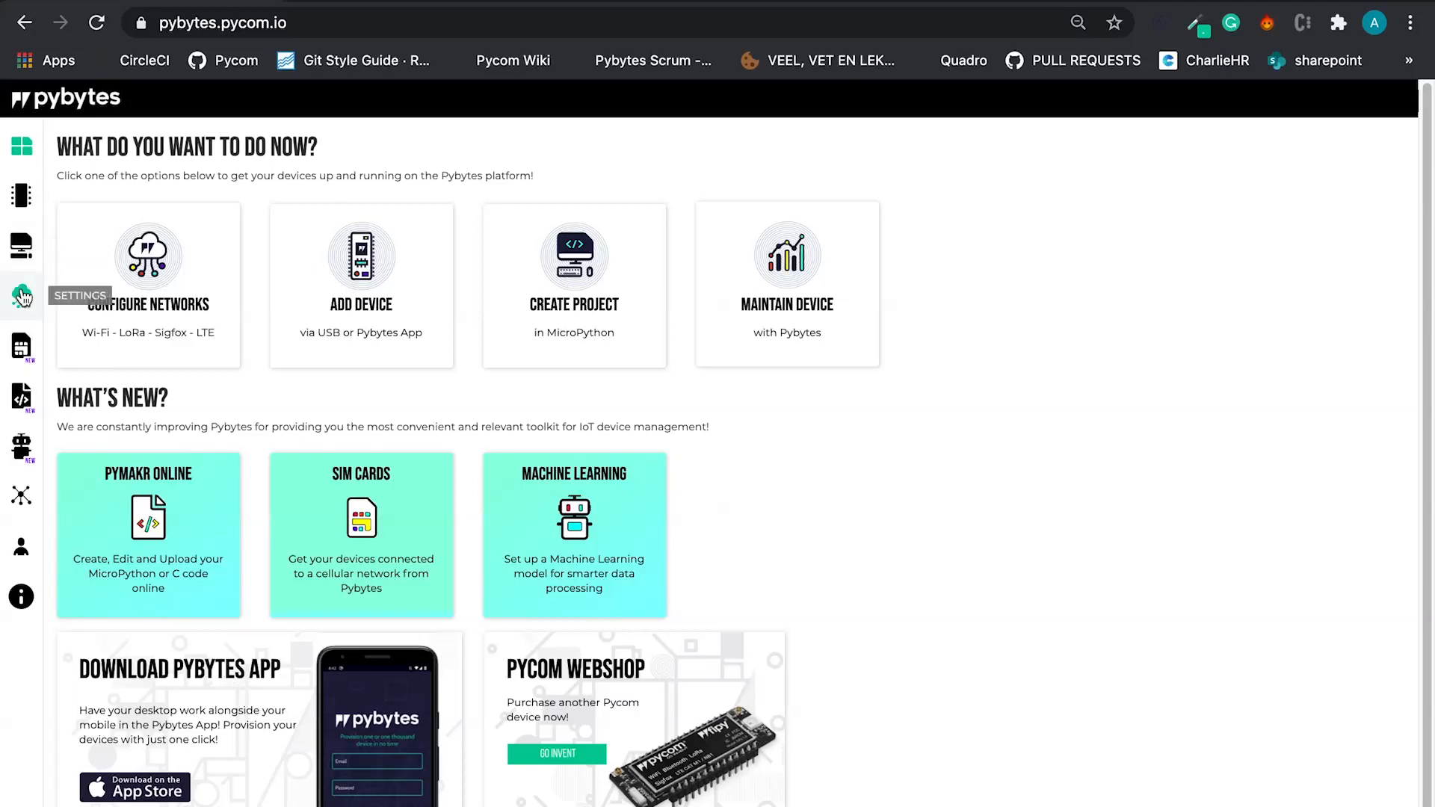
Step: Add and save a Wi-Fi credential for the 'Pycom' network with its password
click(21, 297)
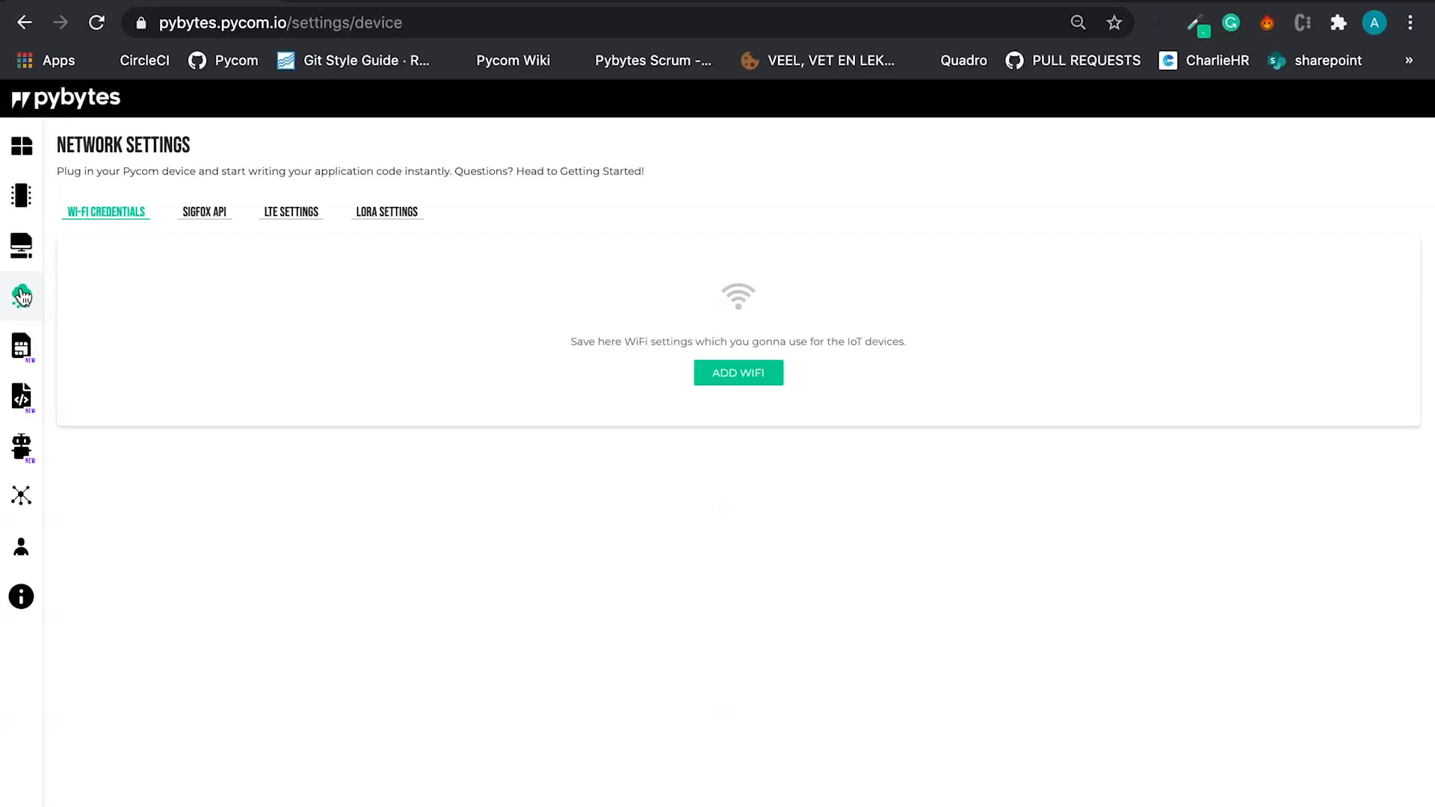
click(738, 372)
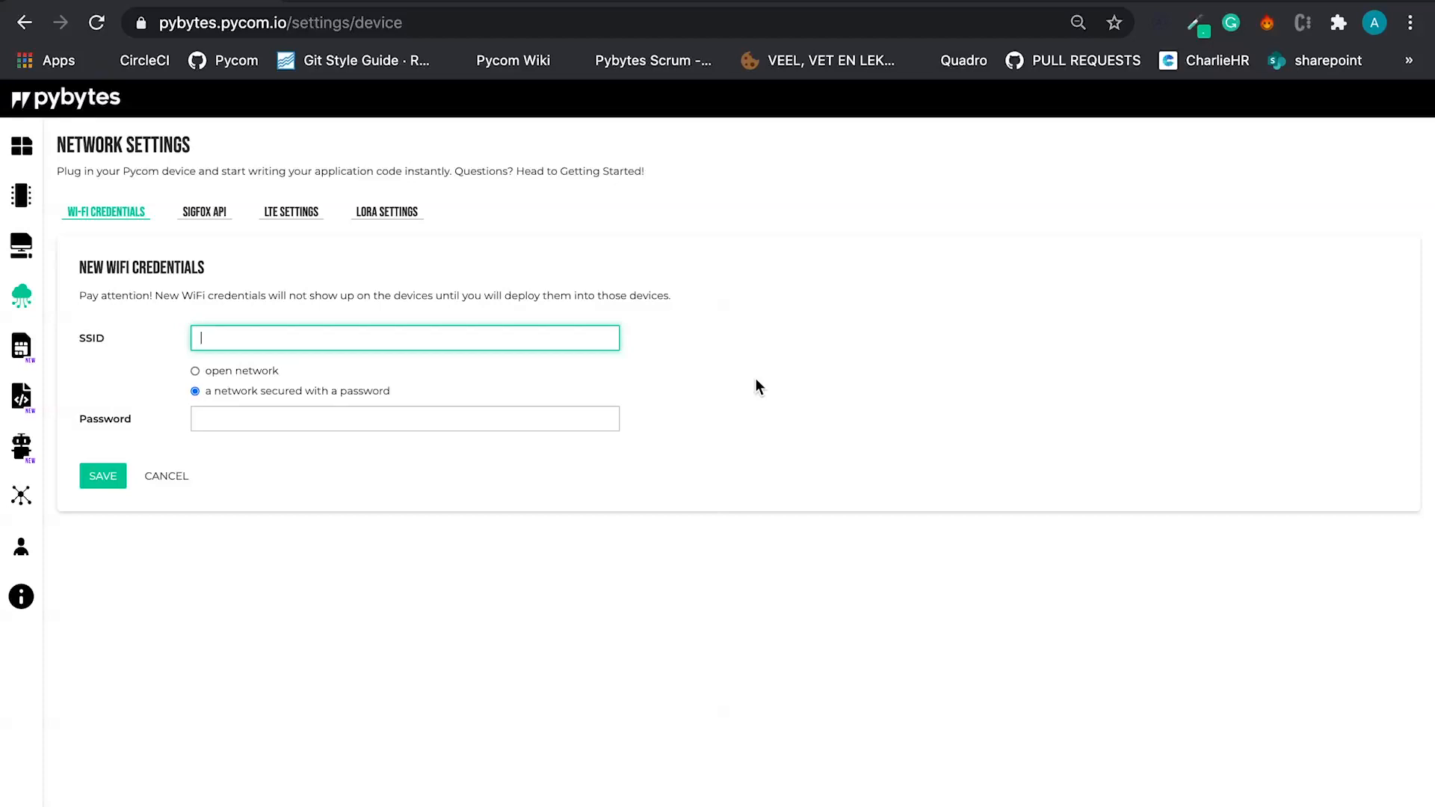
click(103, 476)
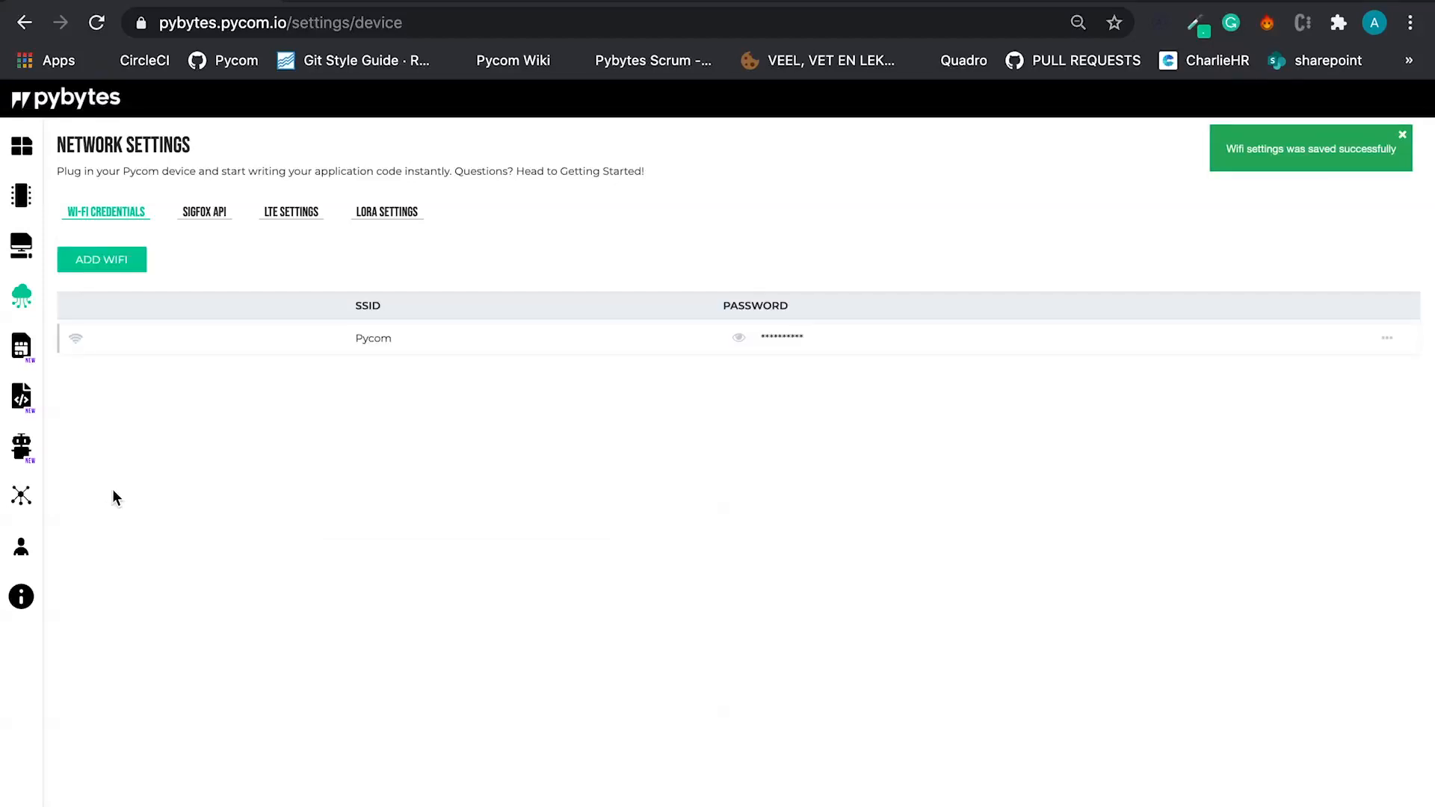
mouse_move(122, 482)
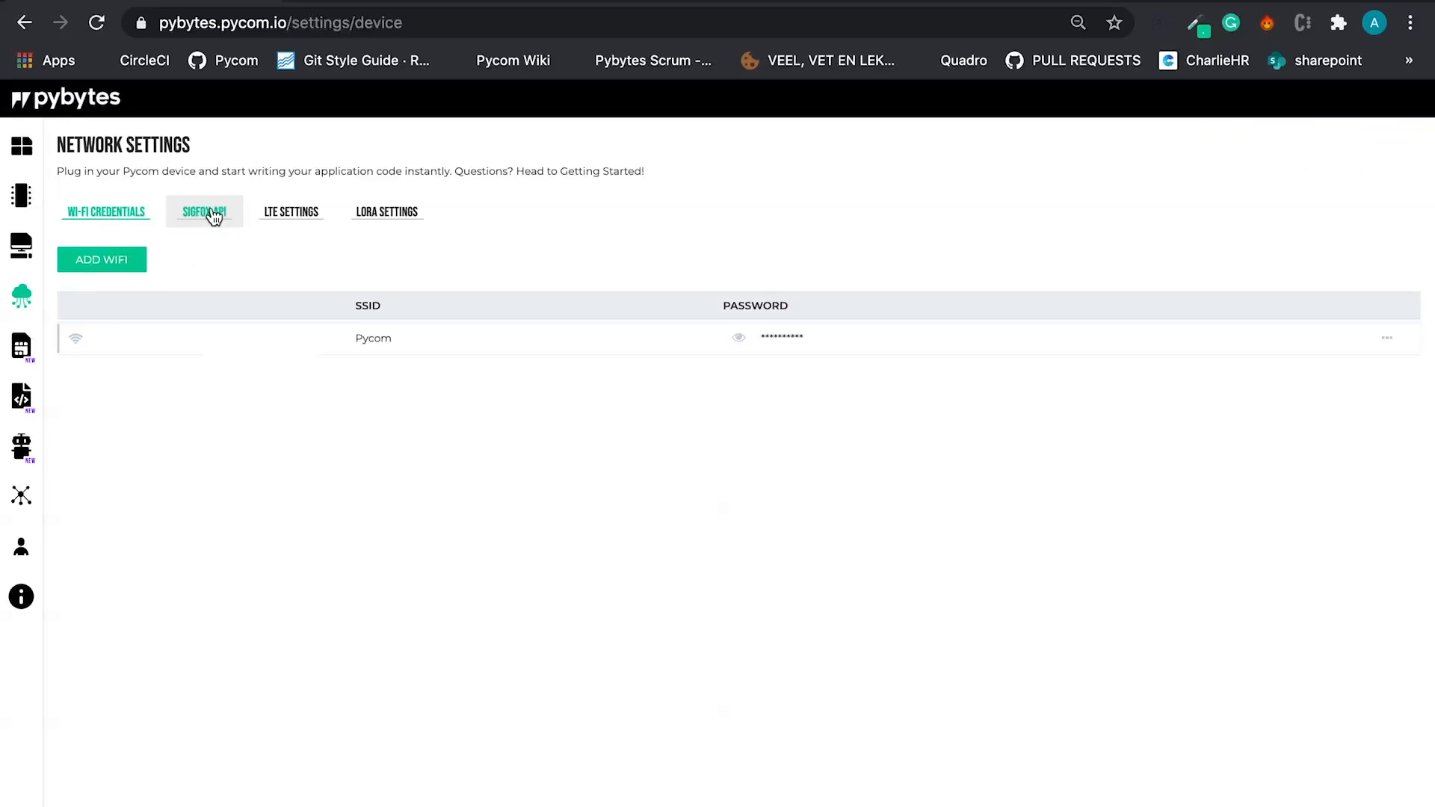
Step: Show the Sigfox API tab with its active integration status and login credentials
click(203, 212)
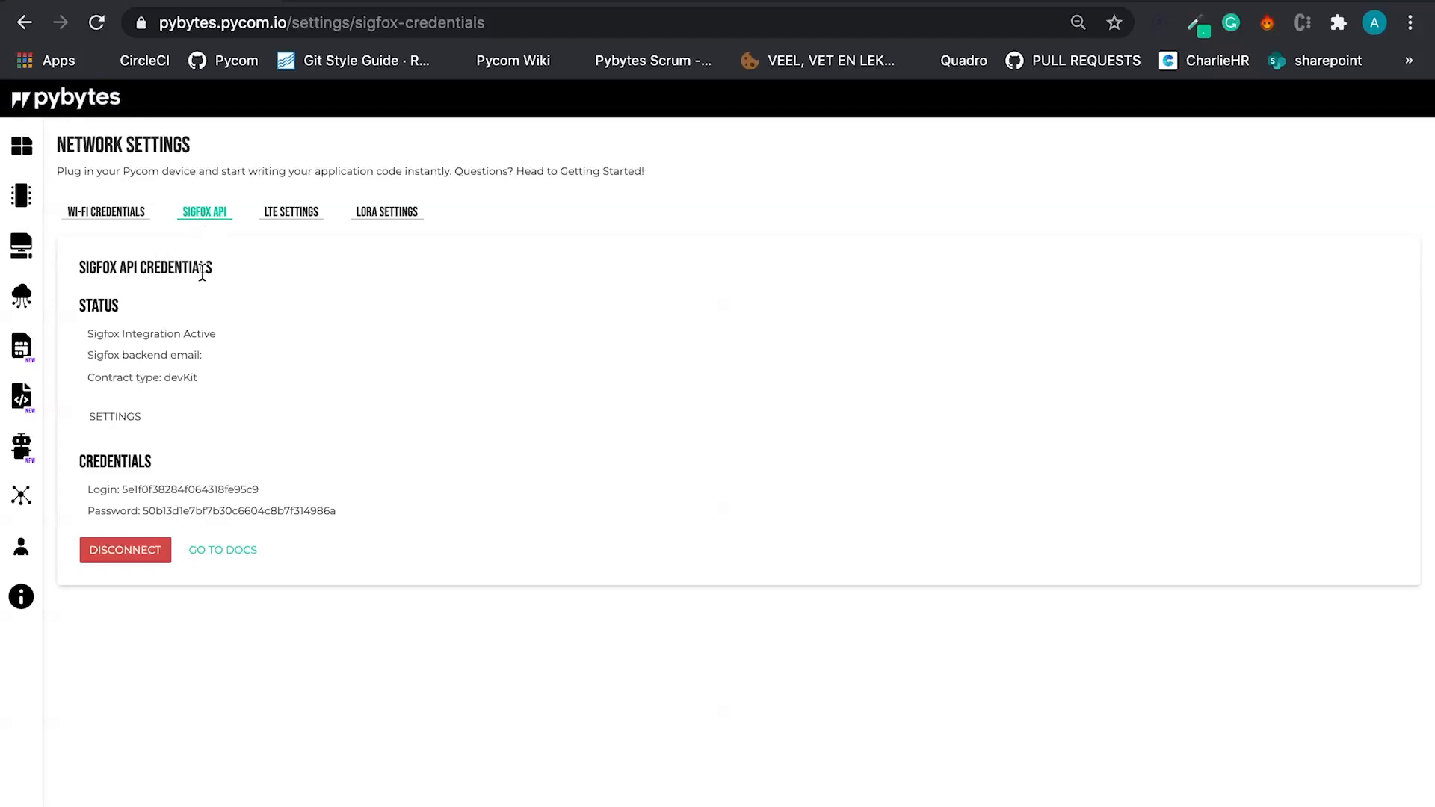
mouse_move(329, 455)
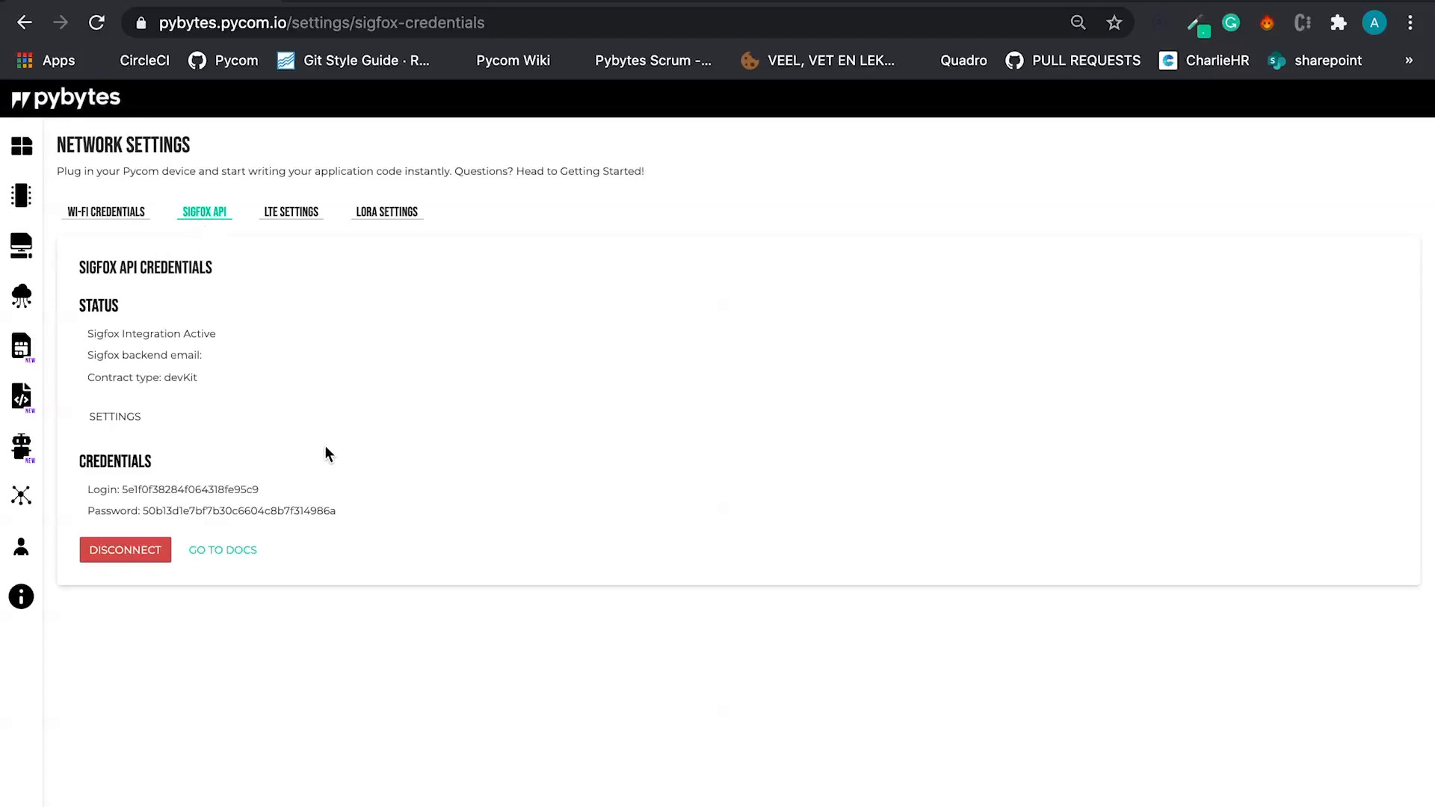
mouse_move(319, 461)
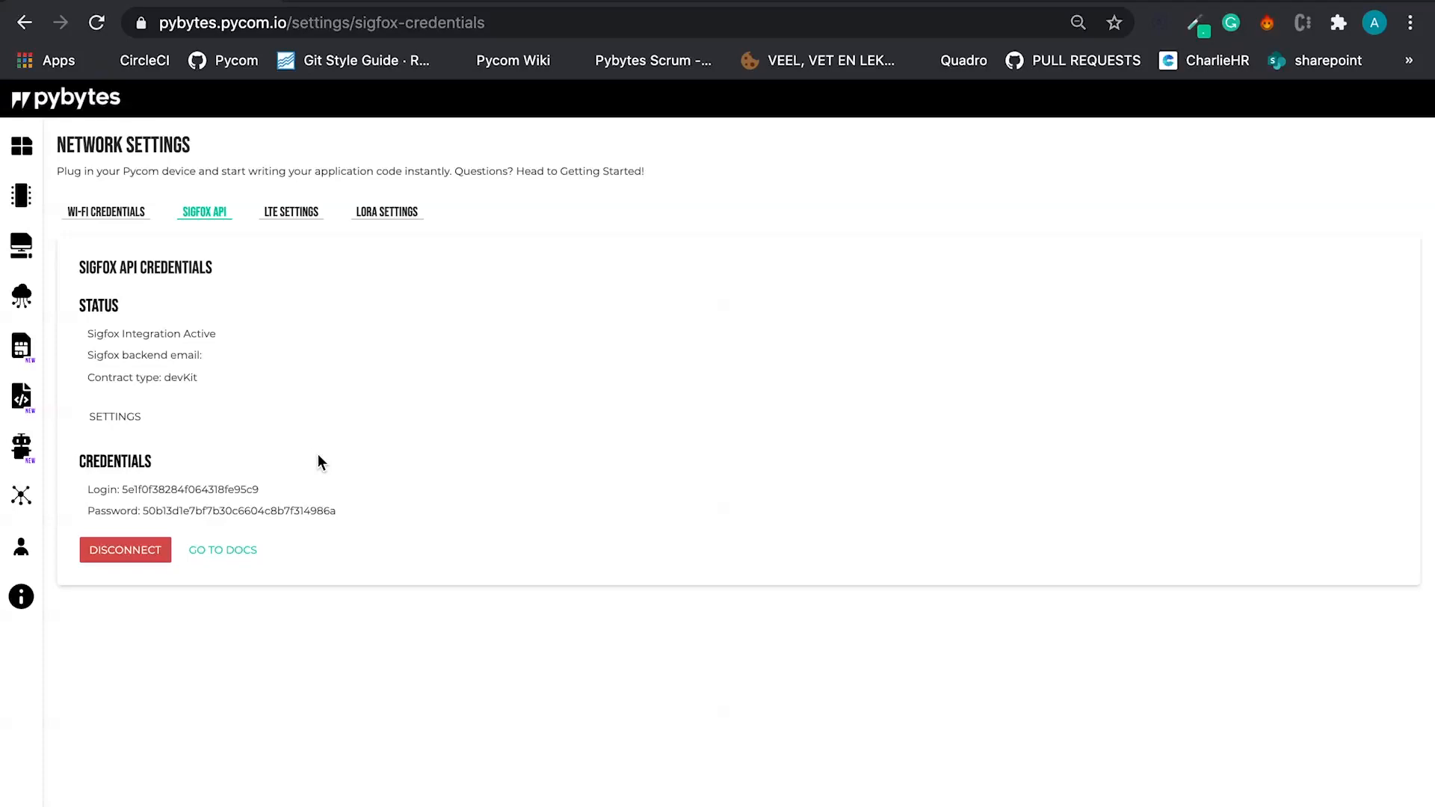
mouse_move(221, 564)
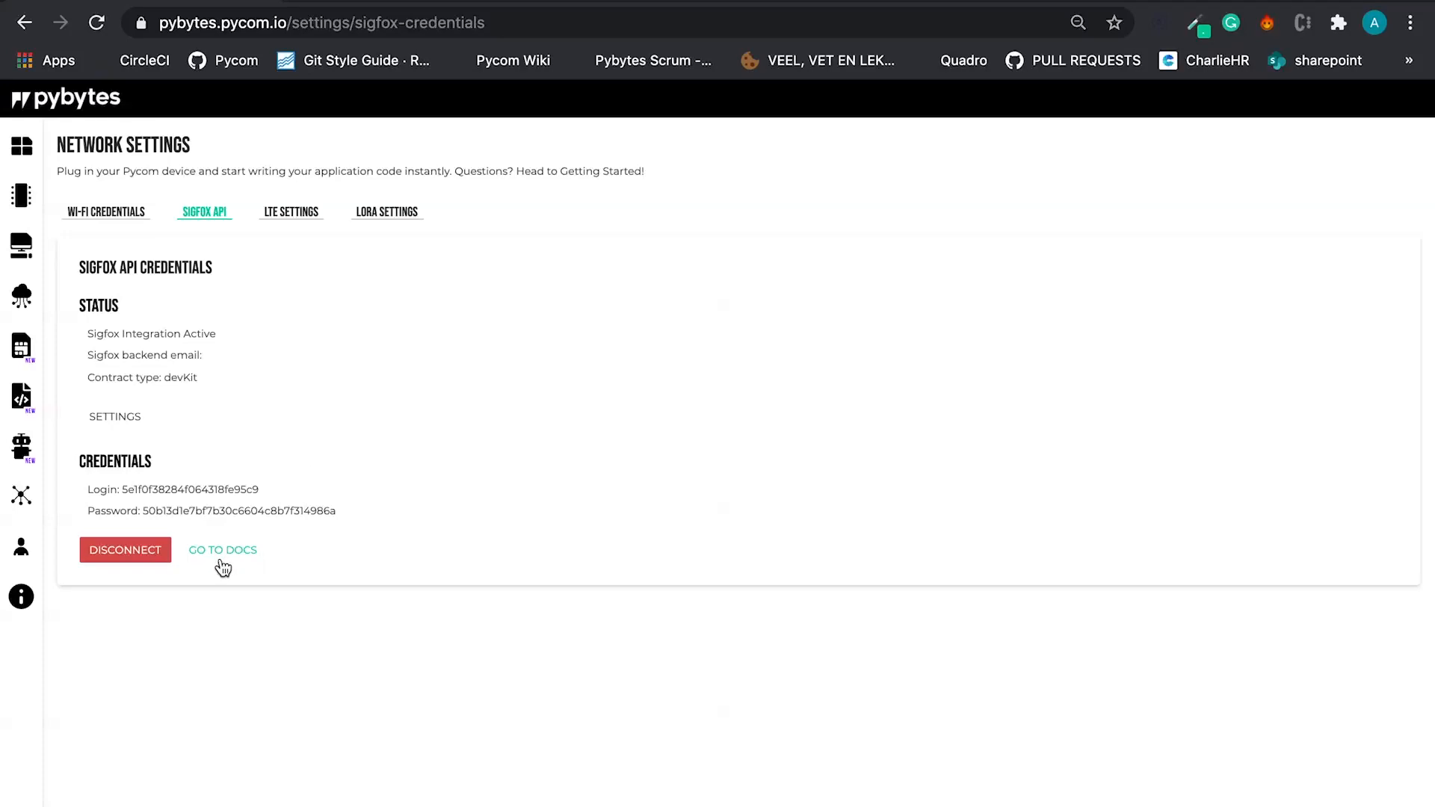
mouse_move(197, 556)
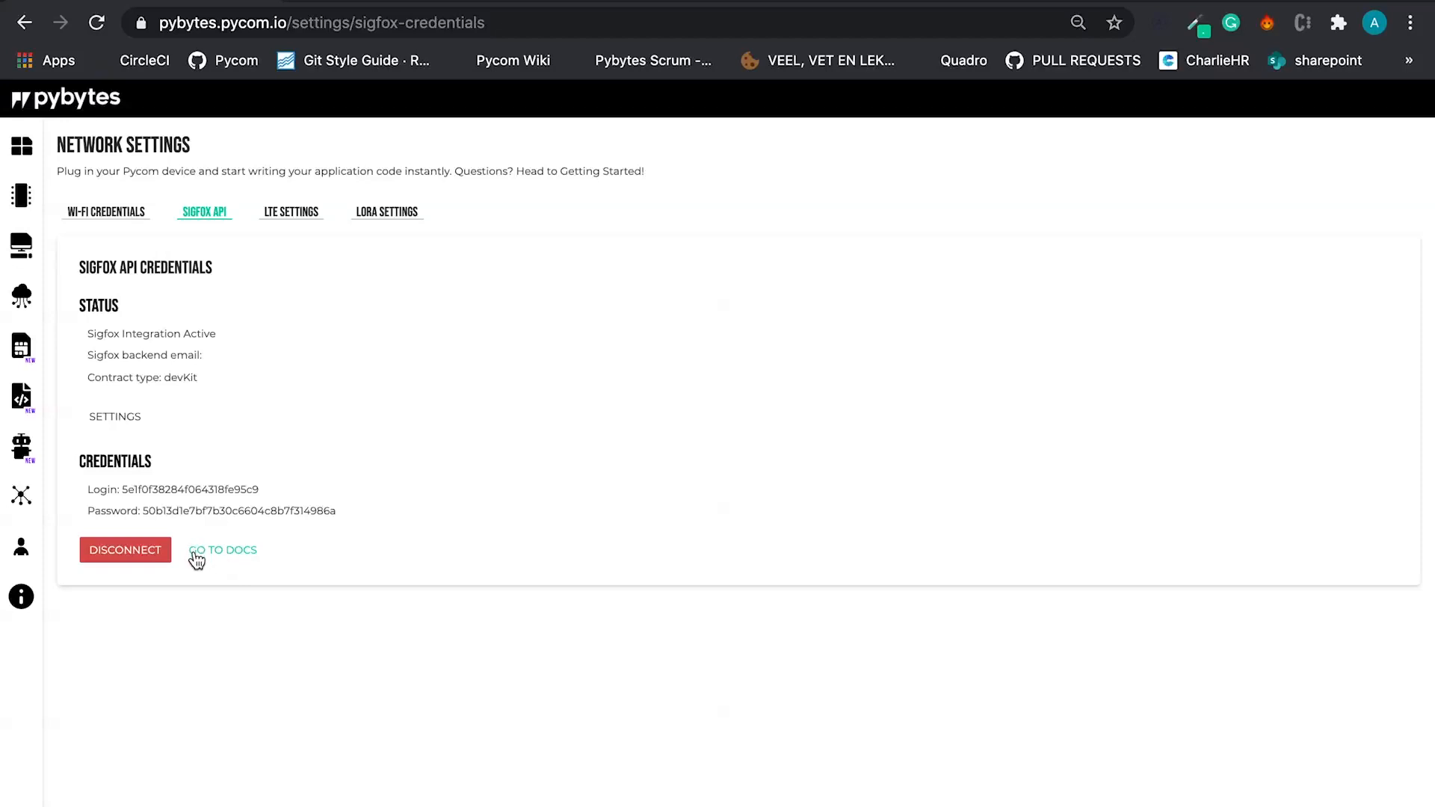
mouse_move(227, 525)
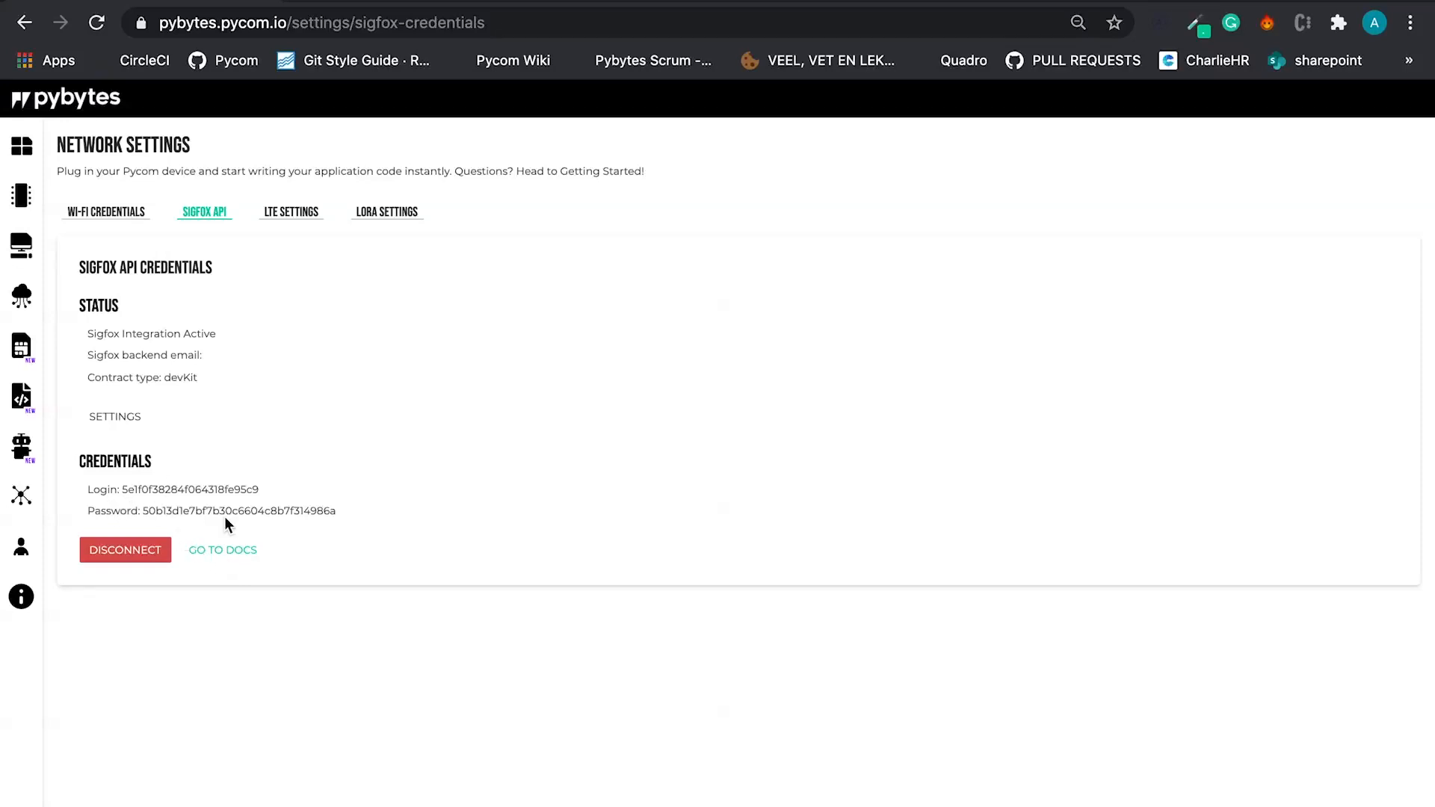
mouse_move(158, 354)
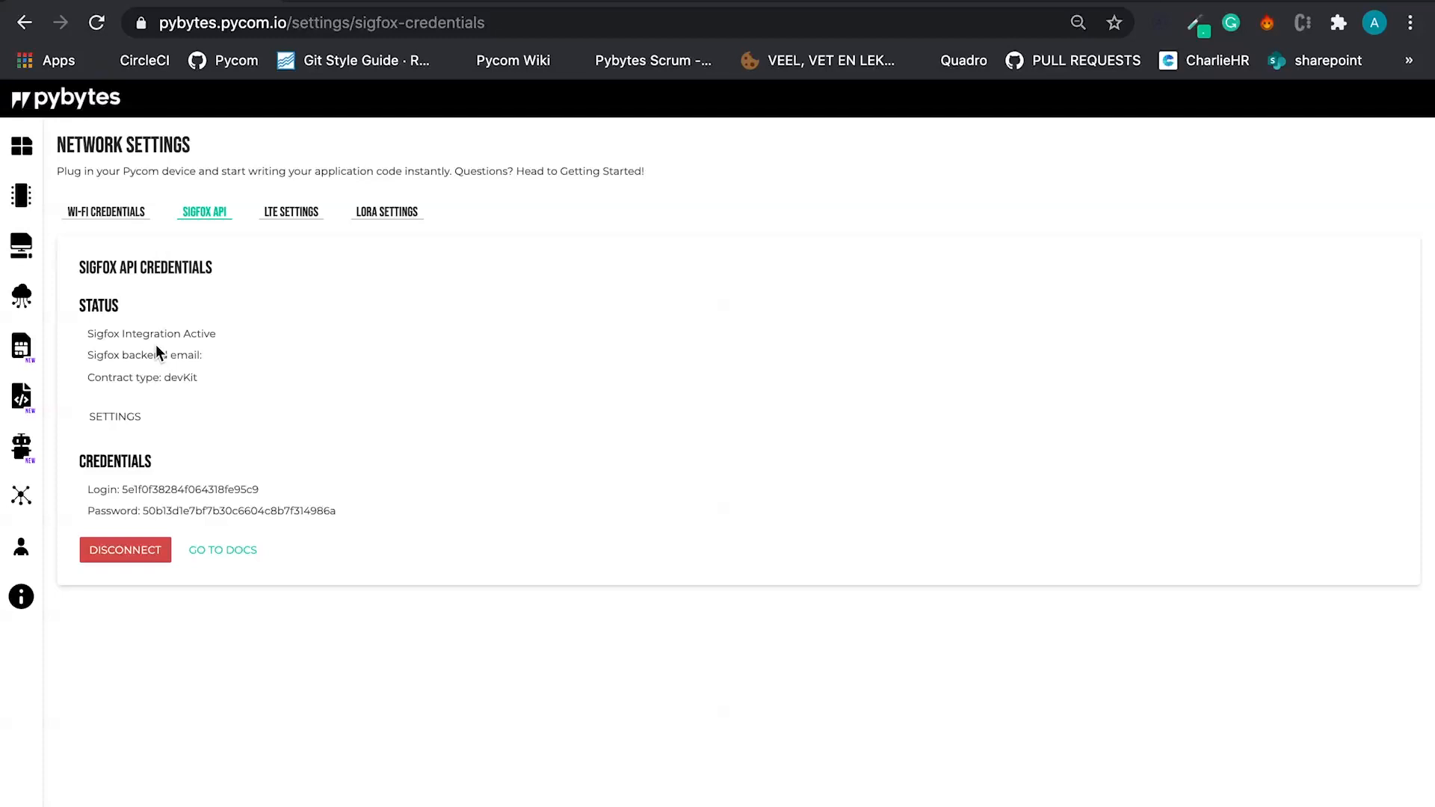
mouse_move(187, 400)
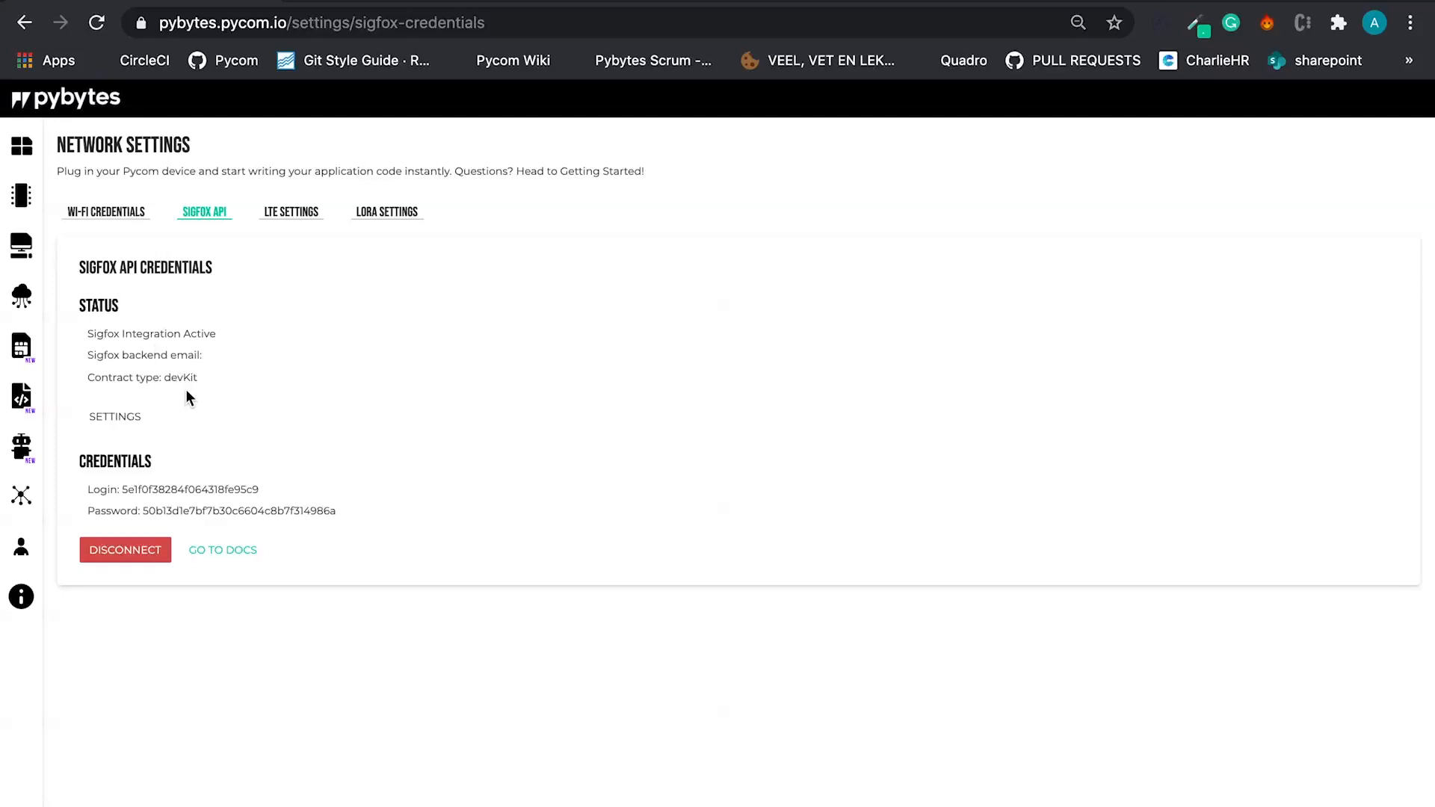
mouse_move(291, 212)
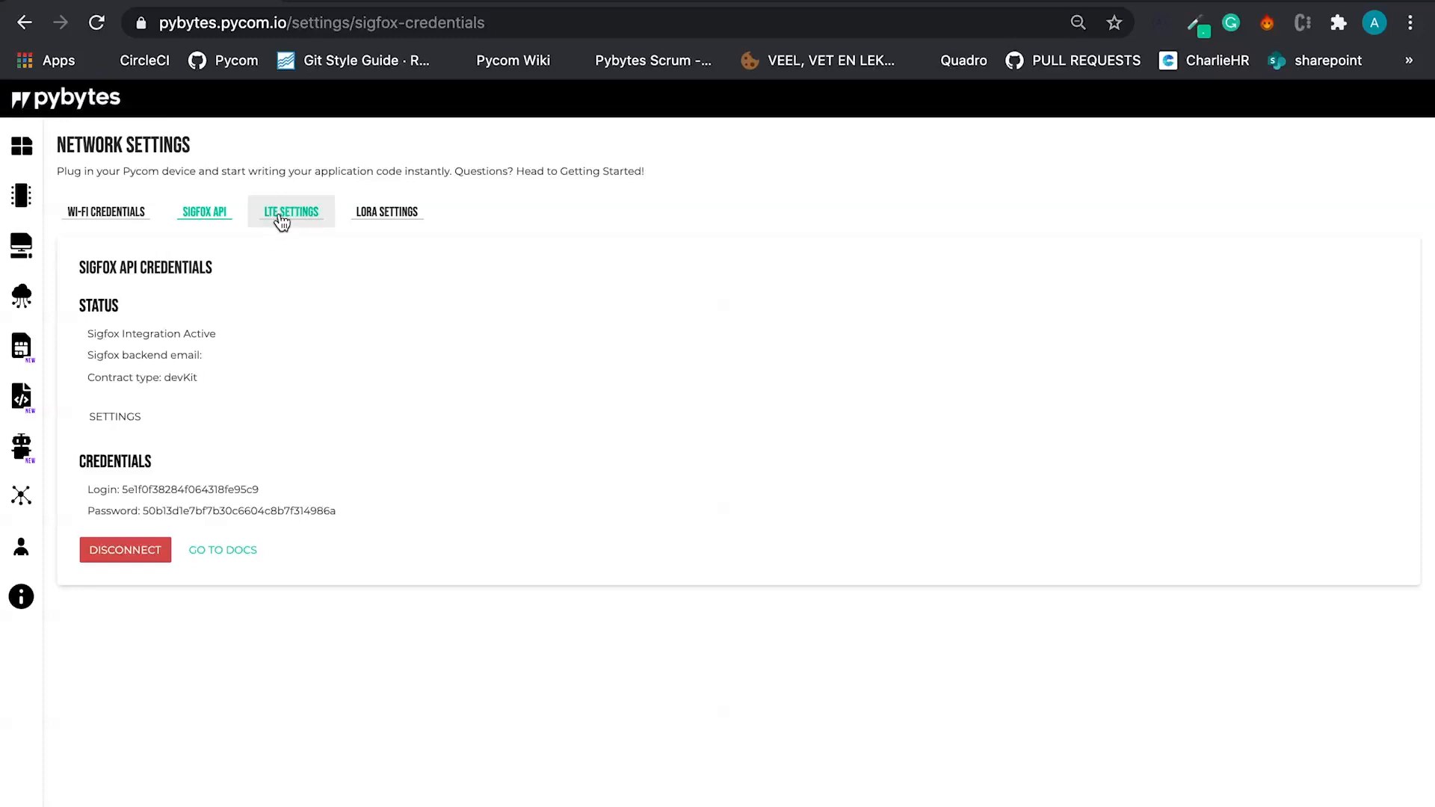
Step: Go to LTE Settings, which has none saved, and start a new LTE entry
click(291, 211)
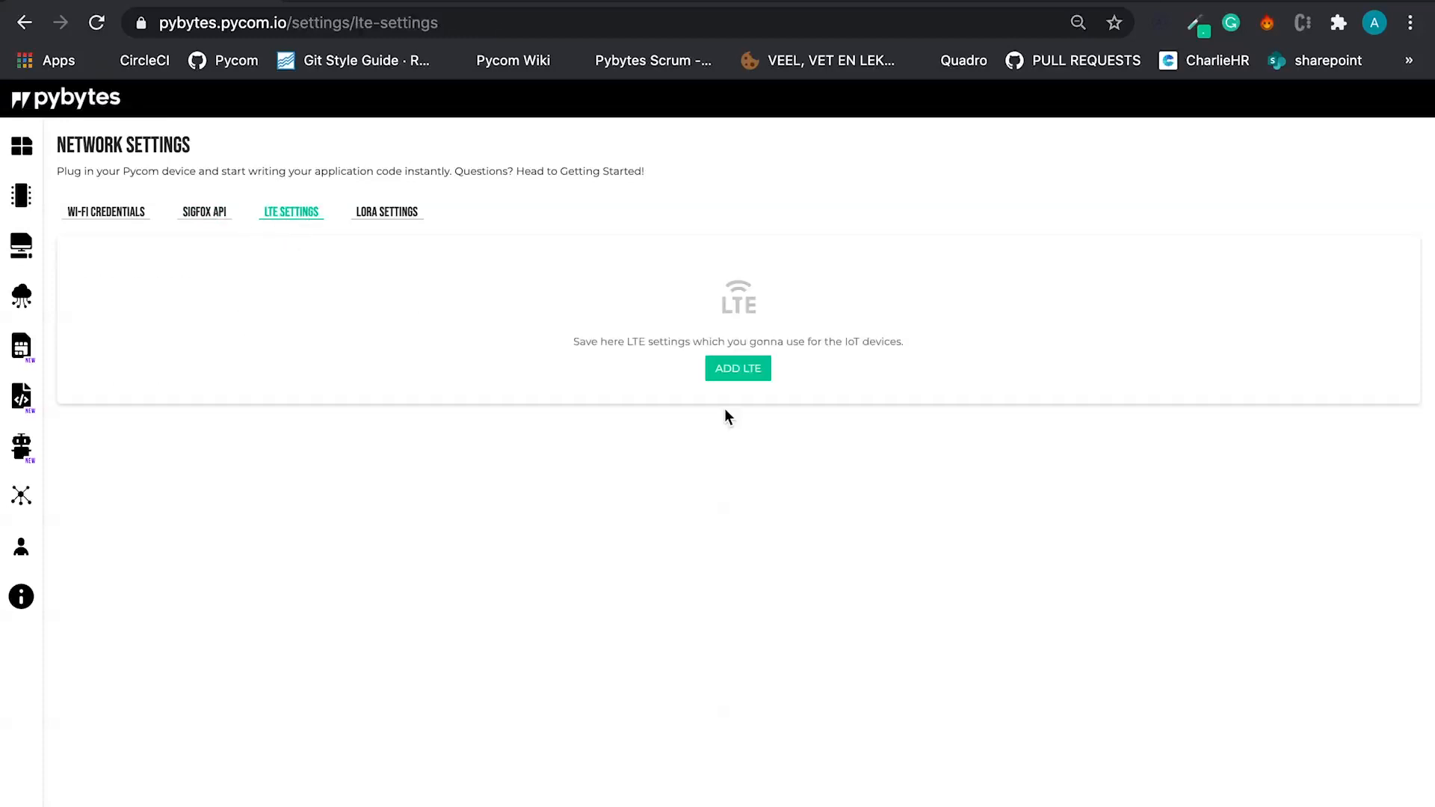
click(738, 368)
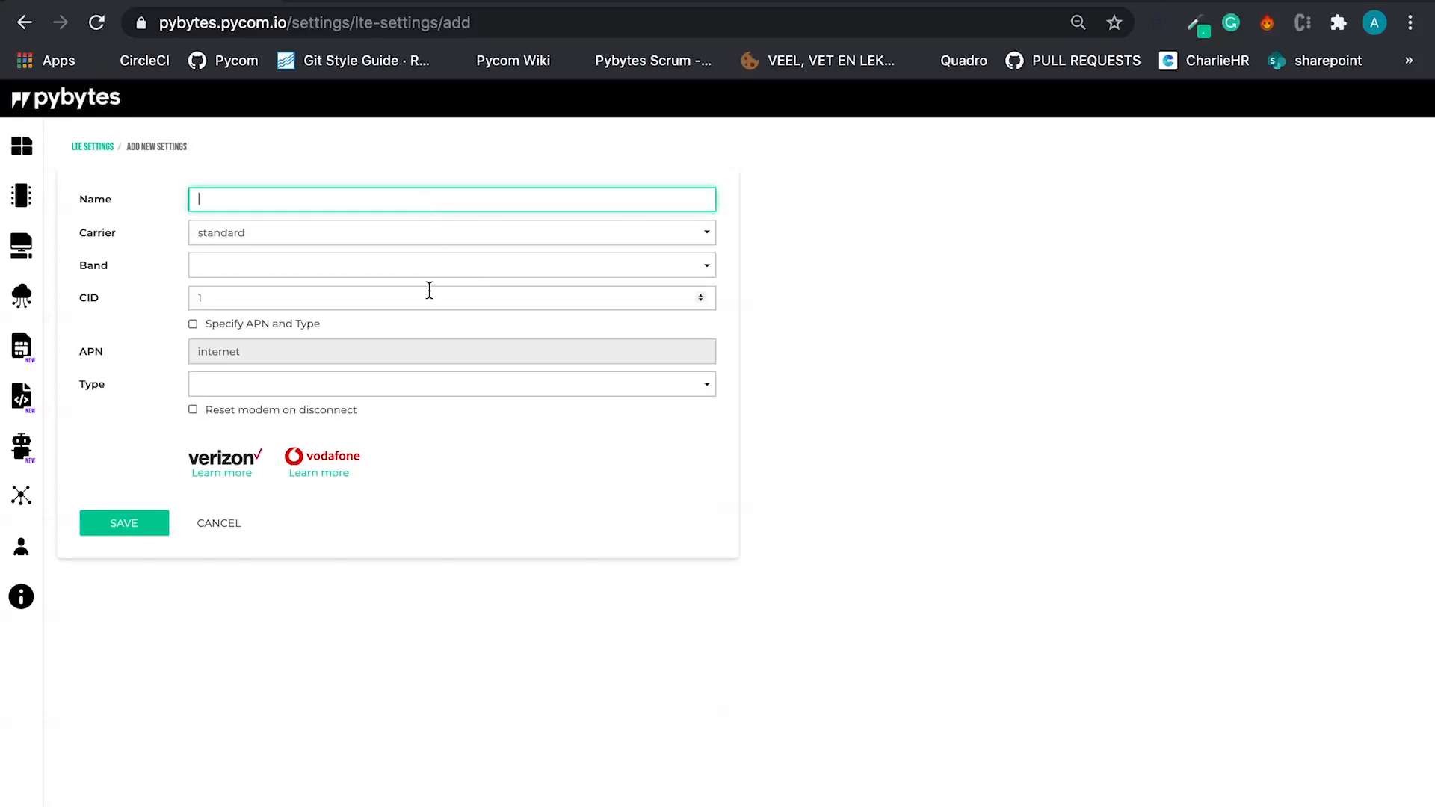
mouse_move(218, 522)
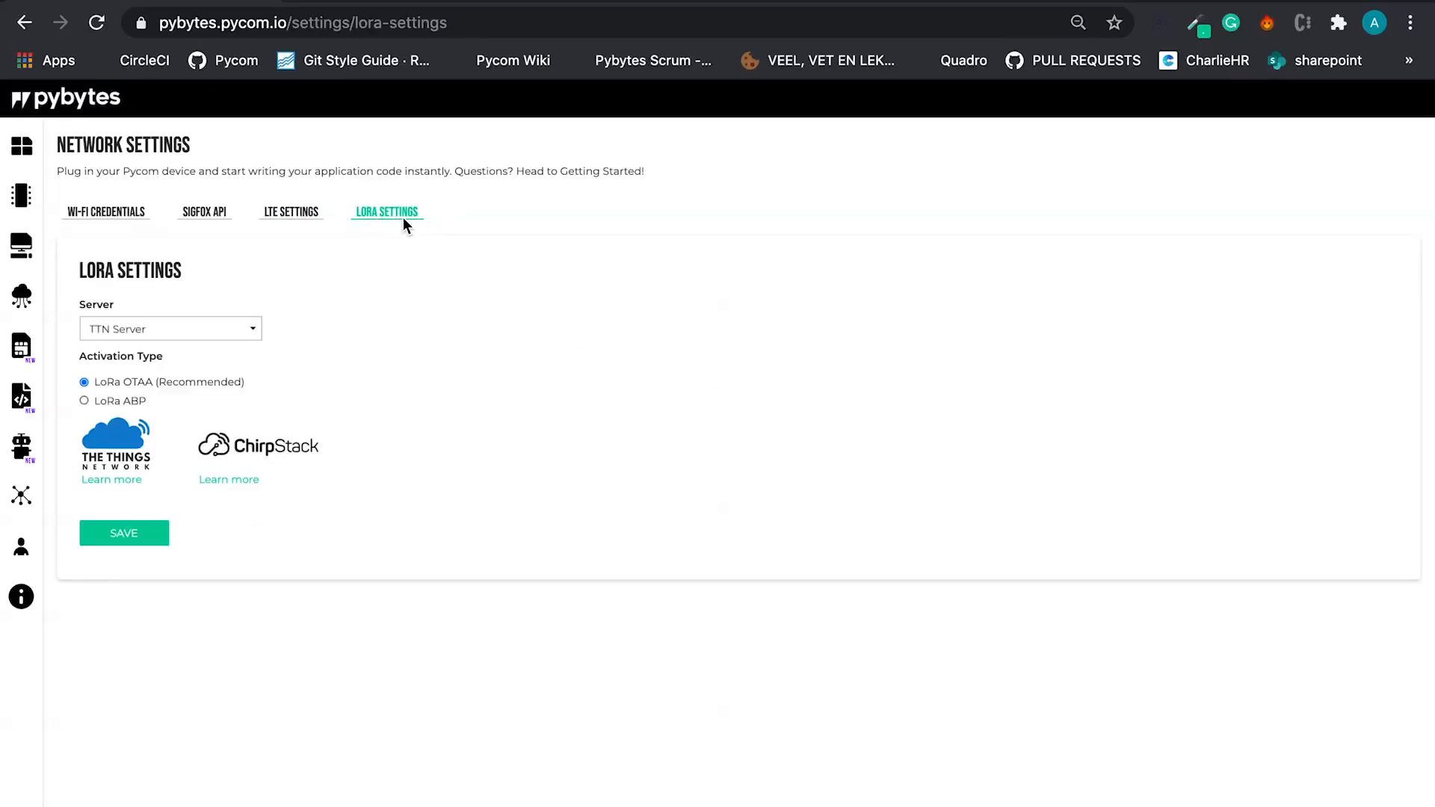
mouse_move(234, 329)
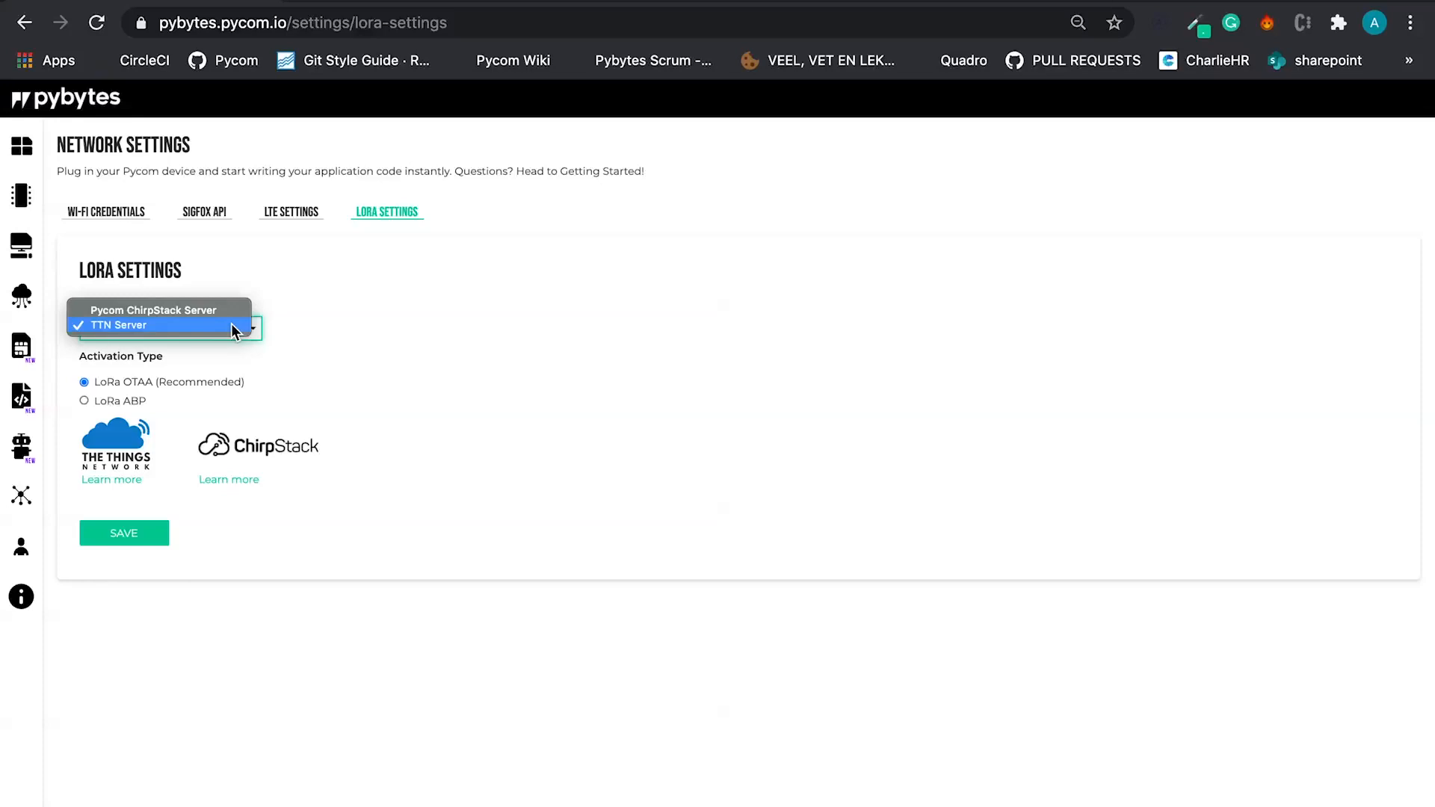
Step: Save LoRa settings with TTN Server as the server and LoRa OTAA activation
click(118, 325)
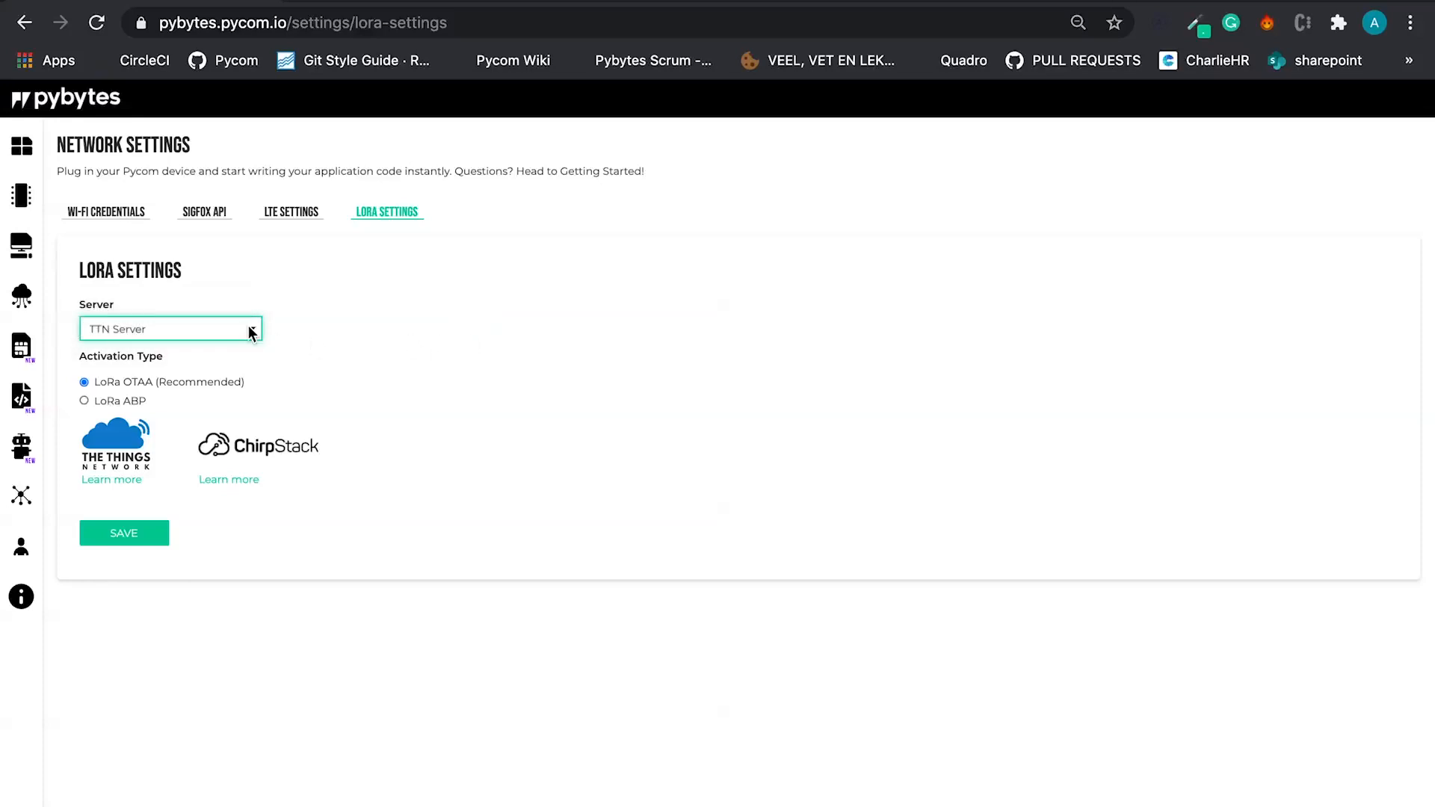
mouse_move(143, 400)
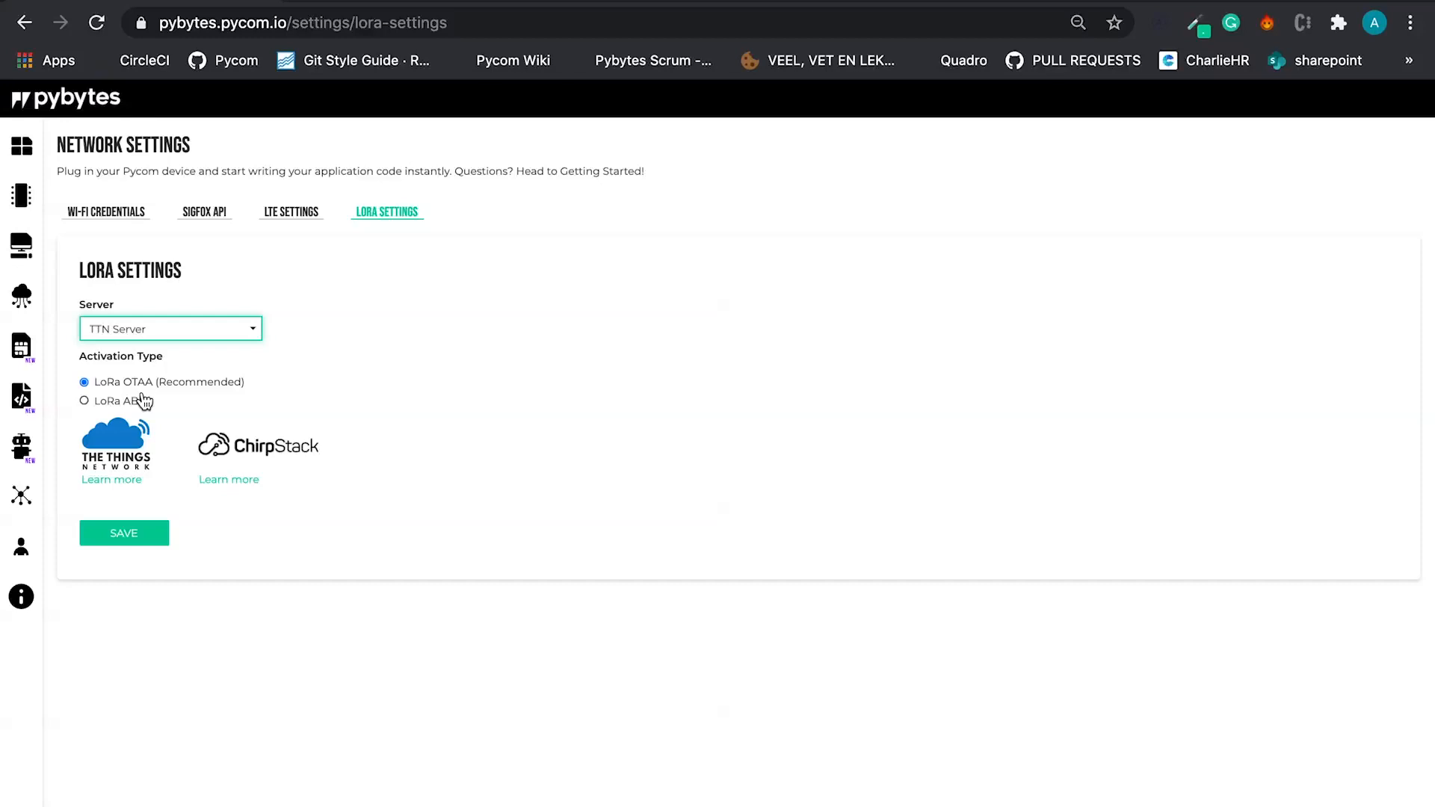
mouse_move(150, 435)
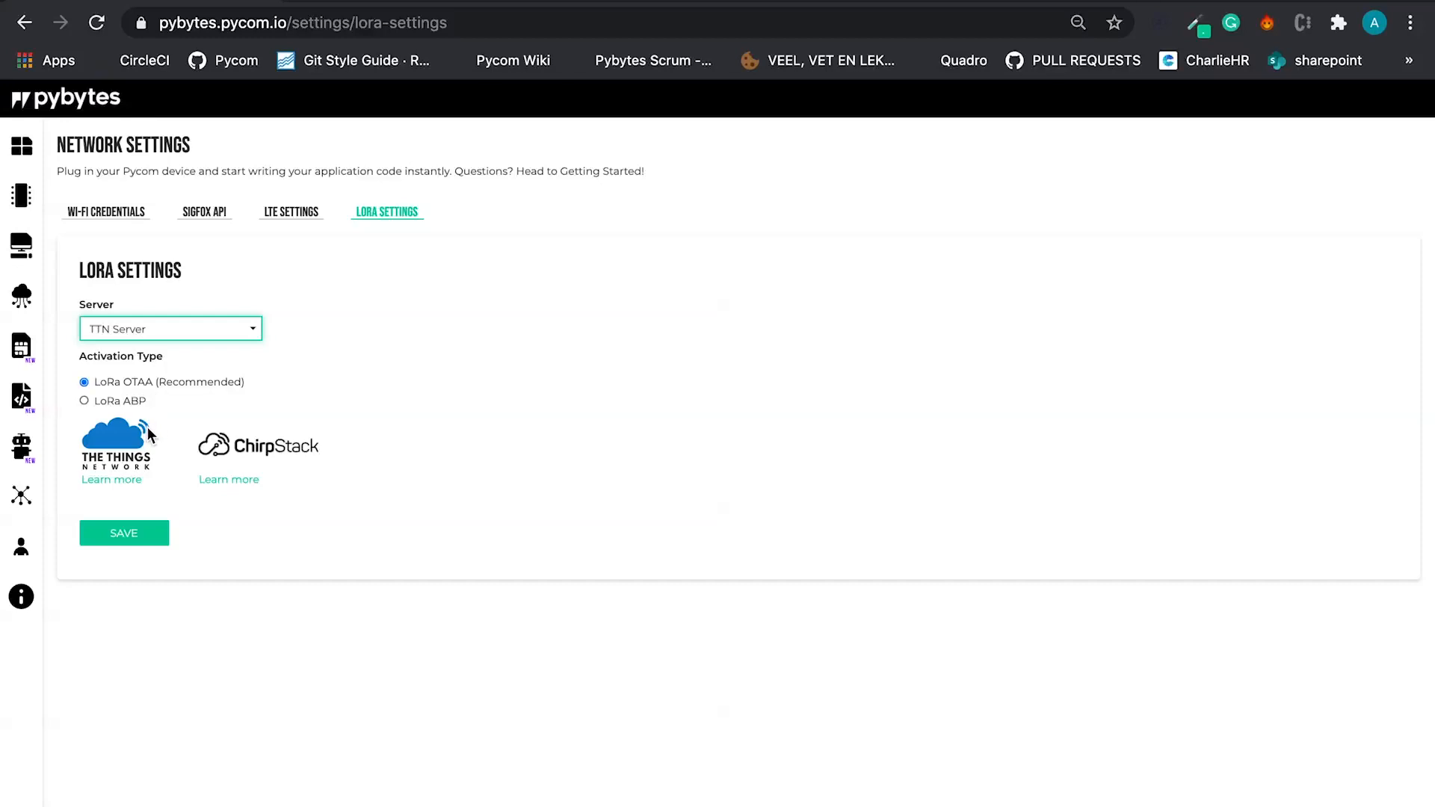
mouse_move(146, 430)
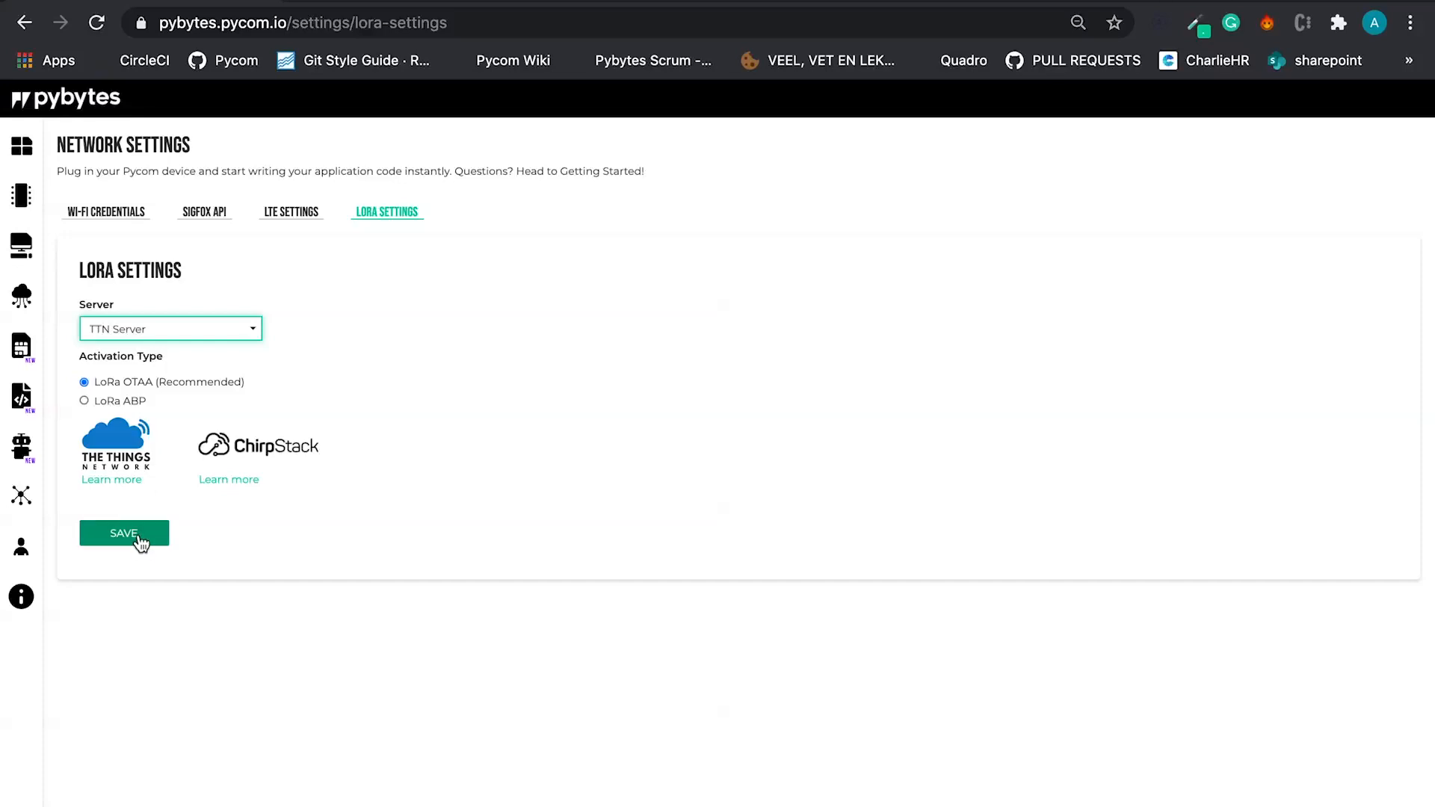
click(124, 533)
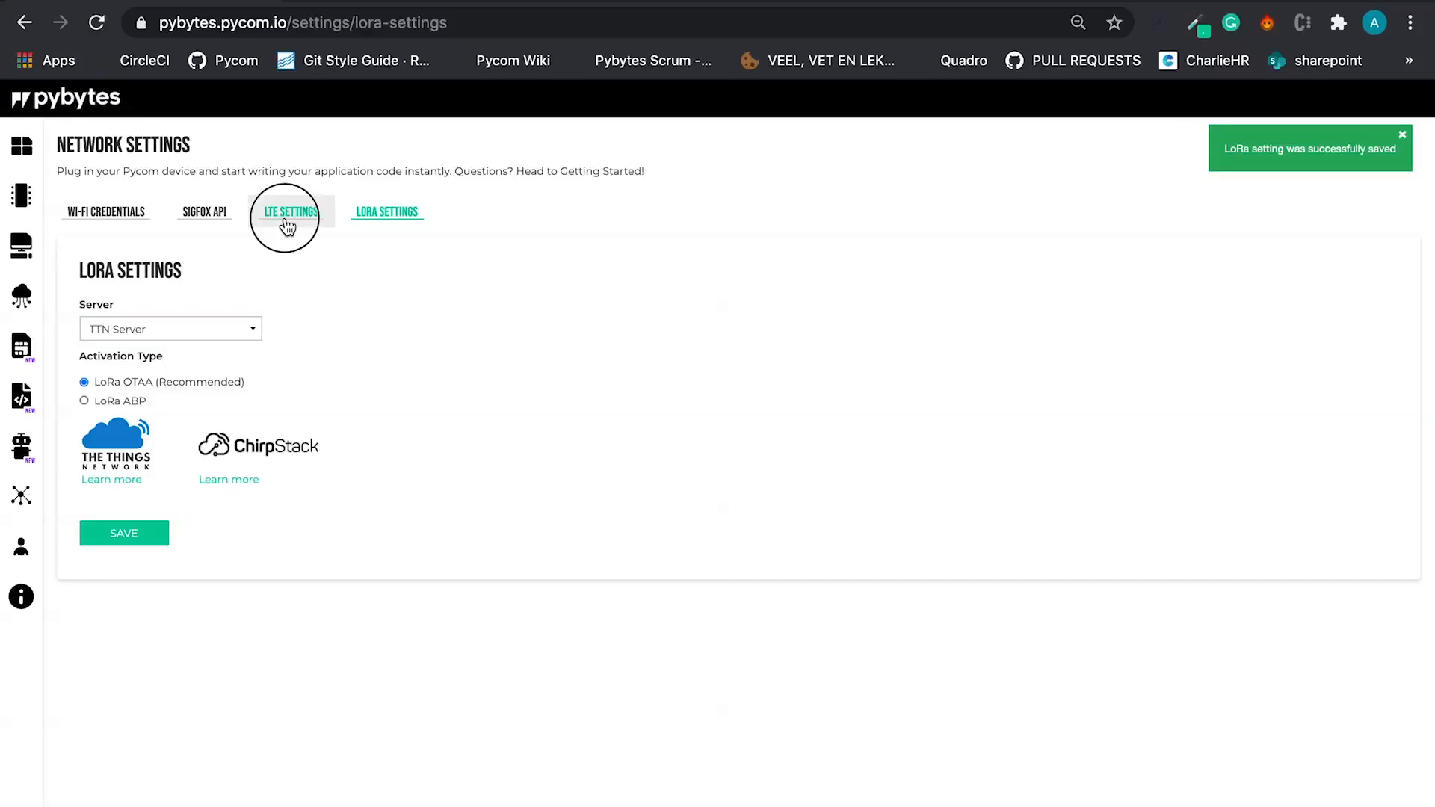
Step: Cycle through the LTE, LoRa and Sigfox tabs, ending on Wi-Fi Credentials showing Pycom
click(290, 212)
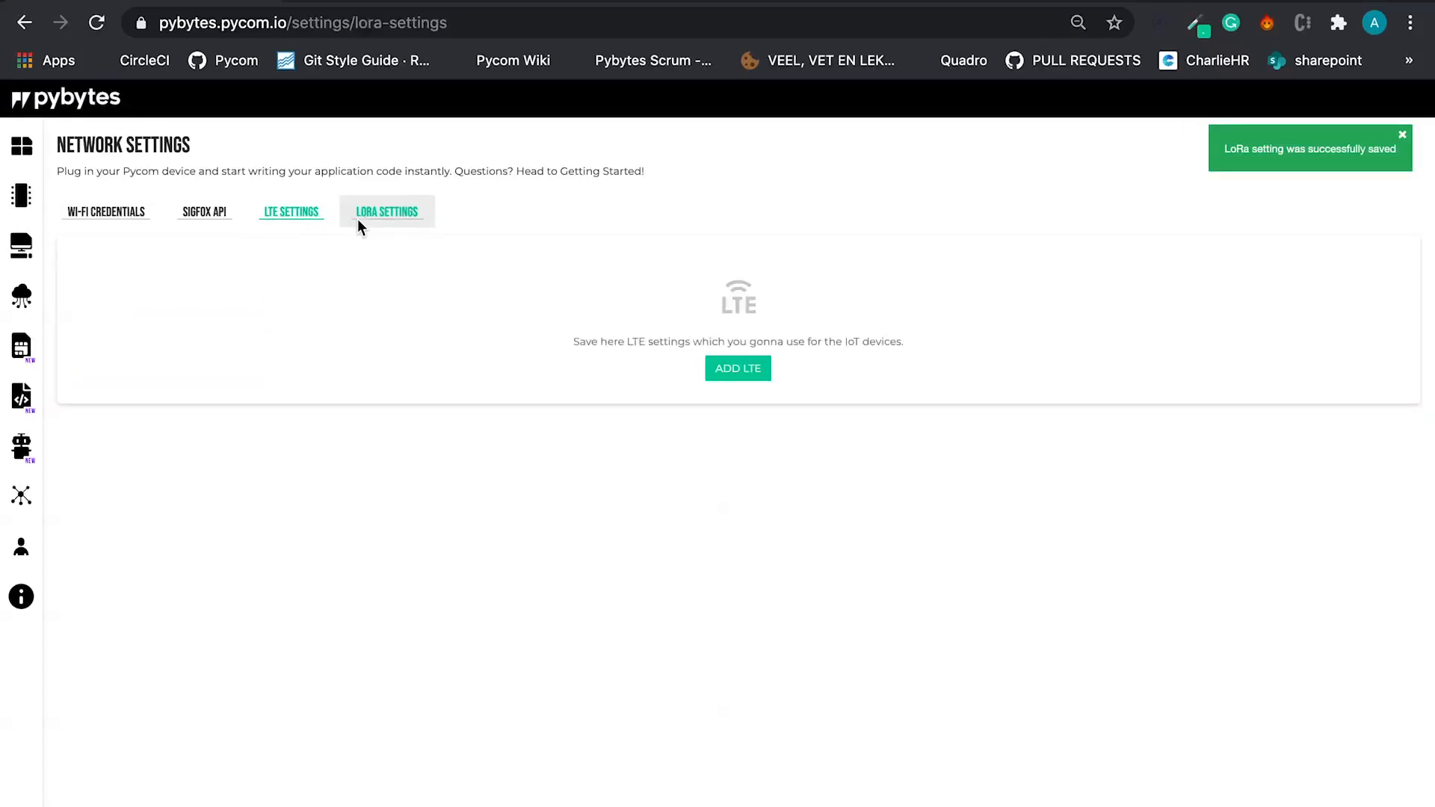
click(386, 212)
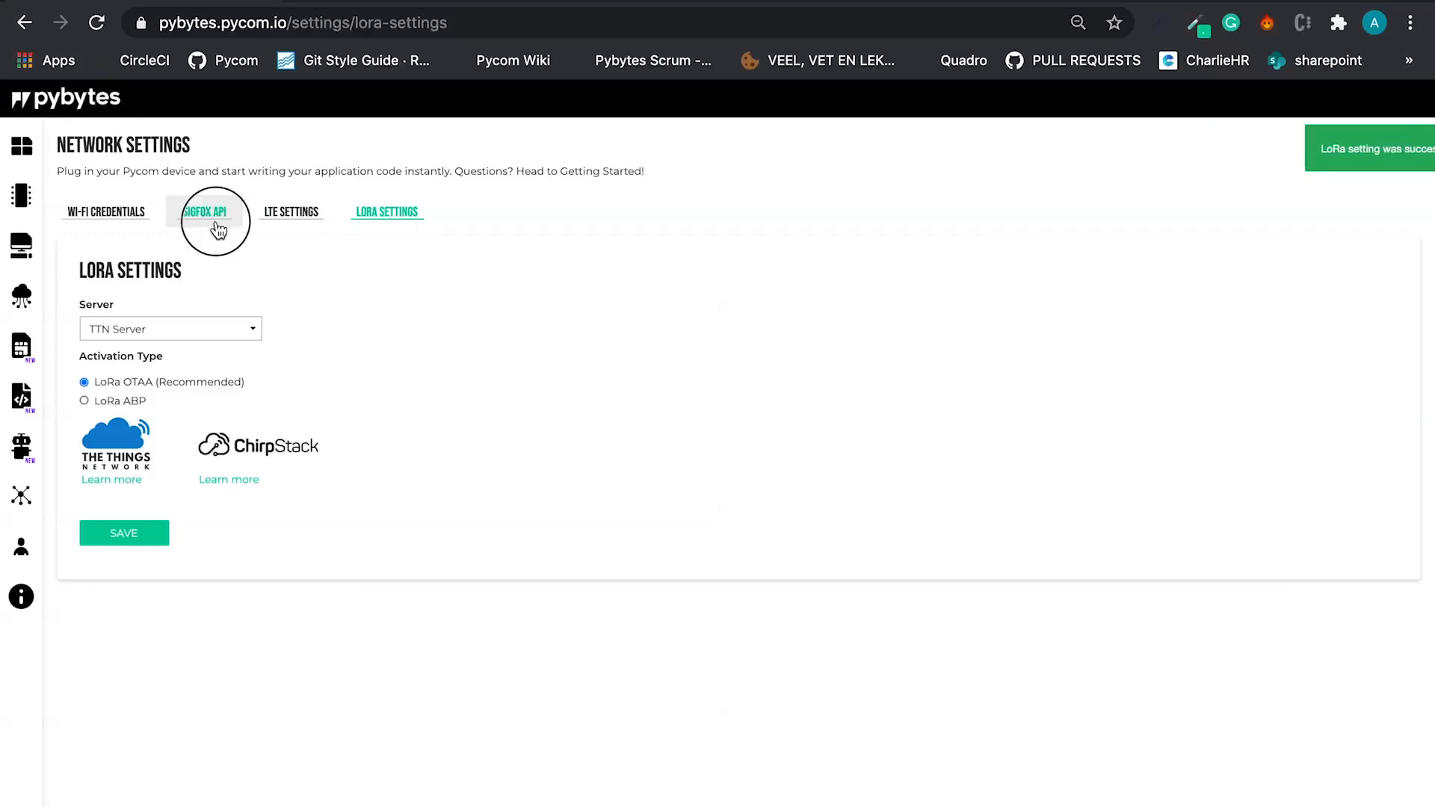
click(204, 212)
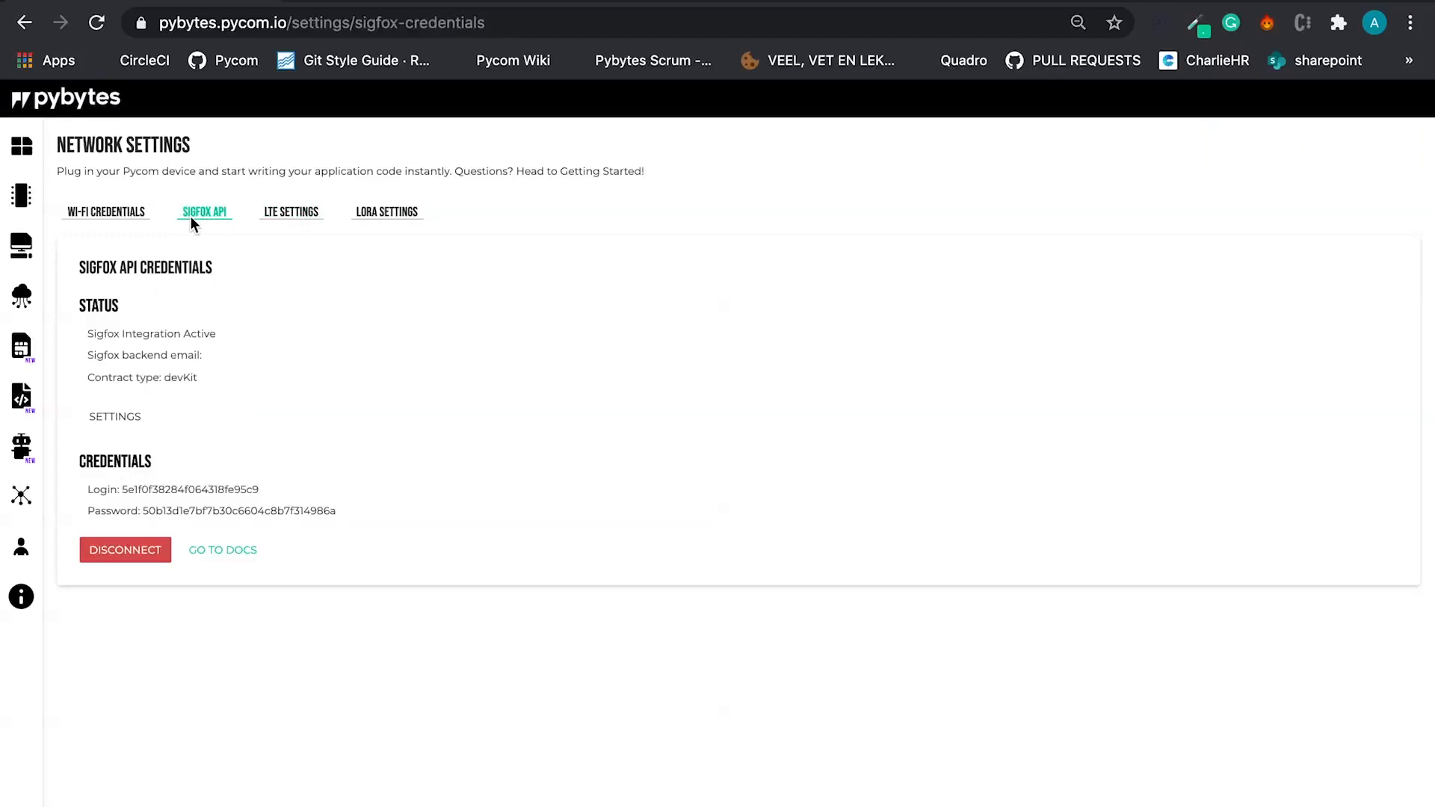
click(105, 211)
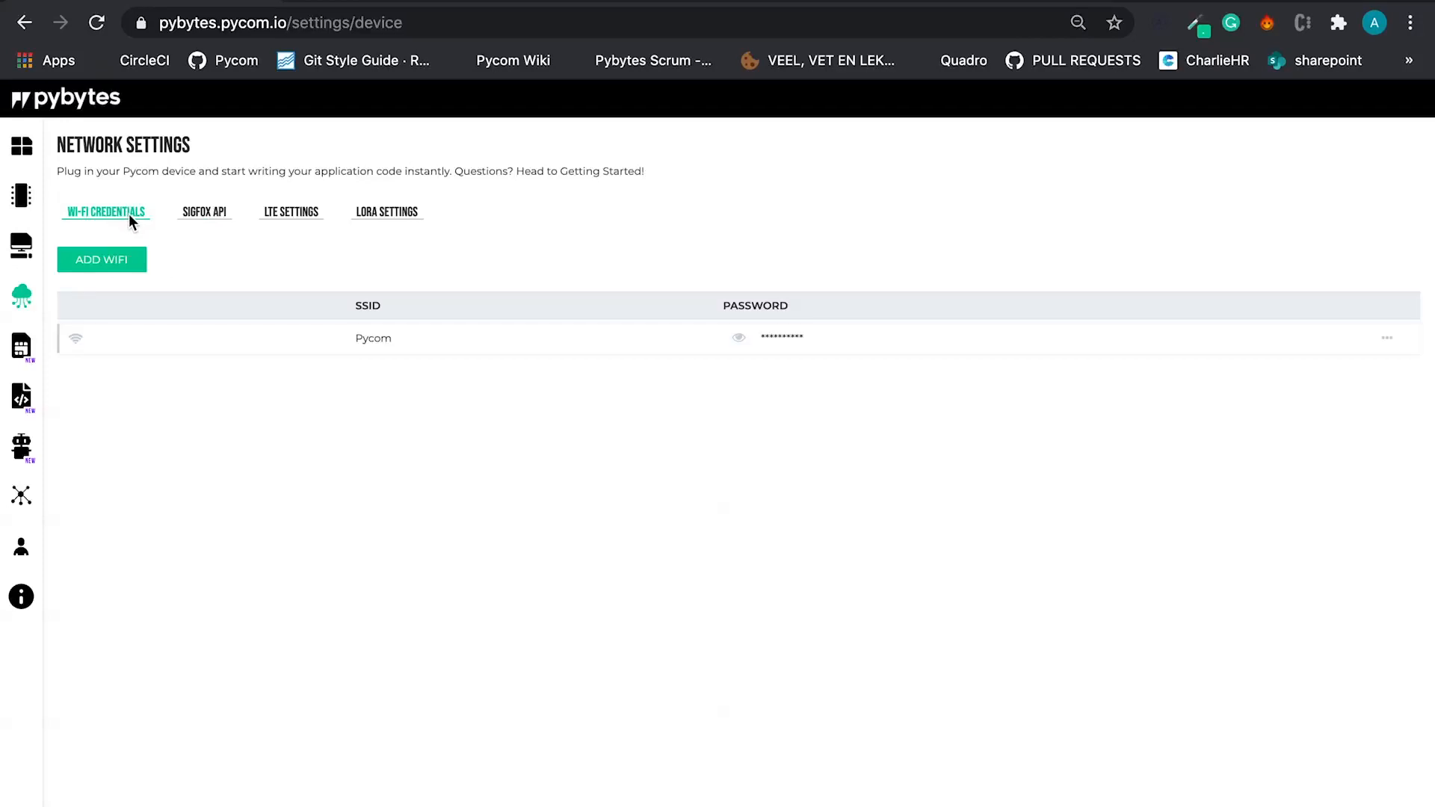
mouse_move(360, 282)
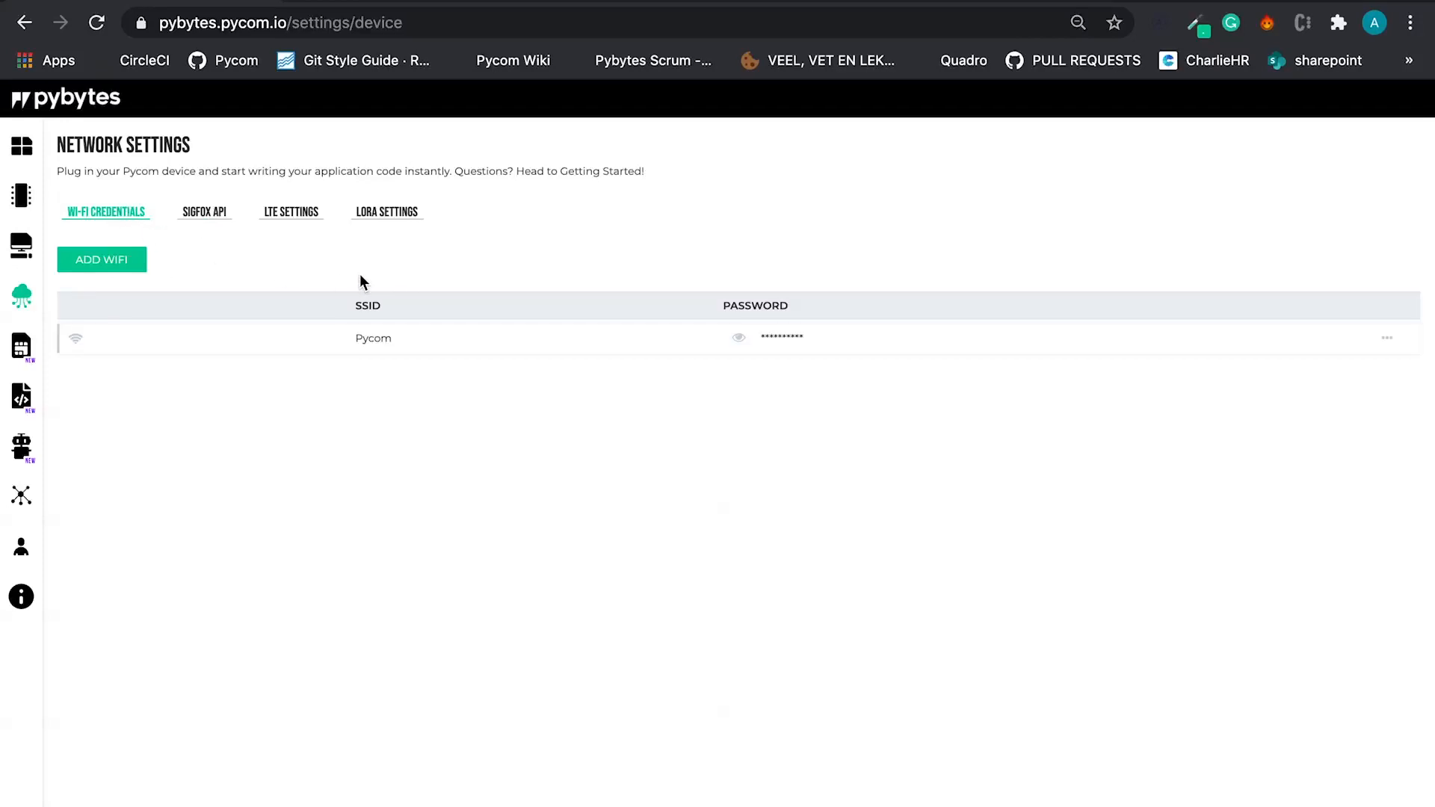